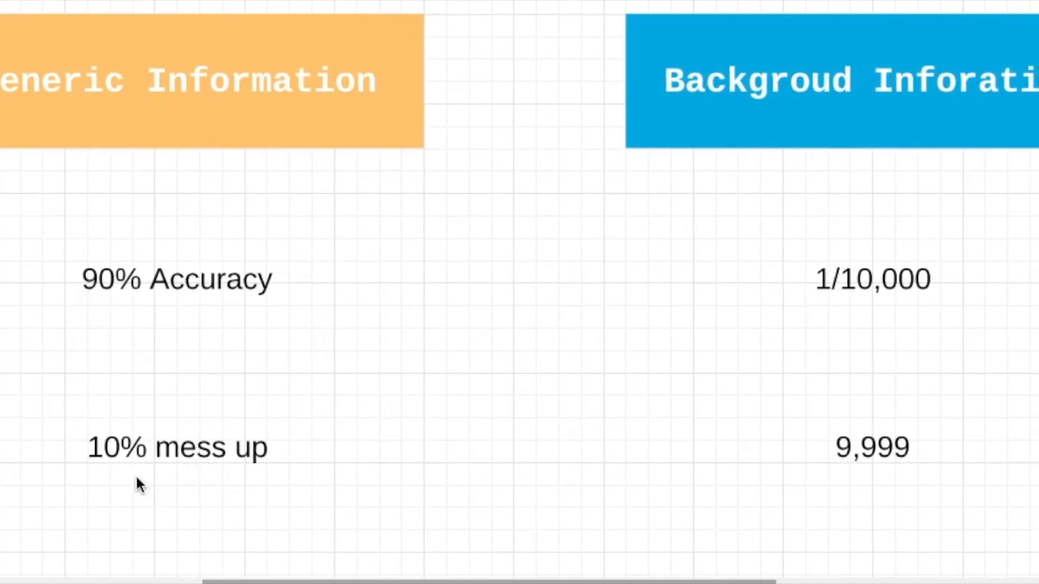
mouse_move(324, 389)
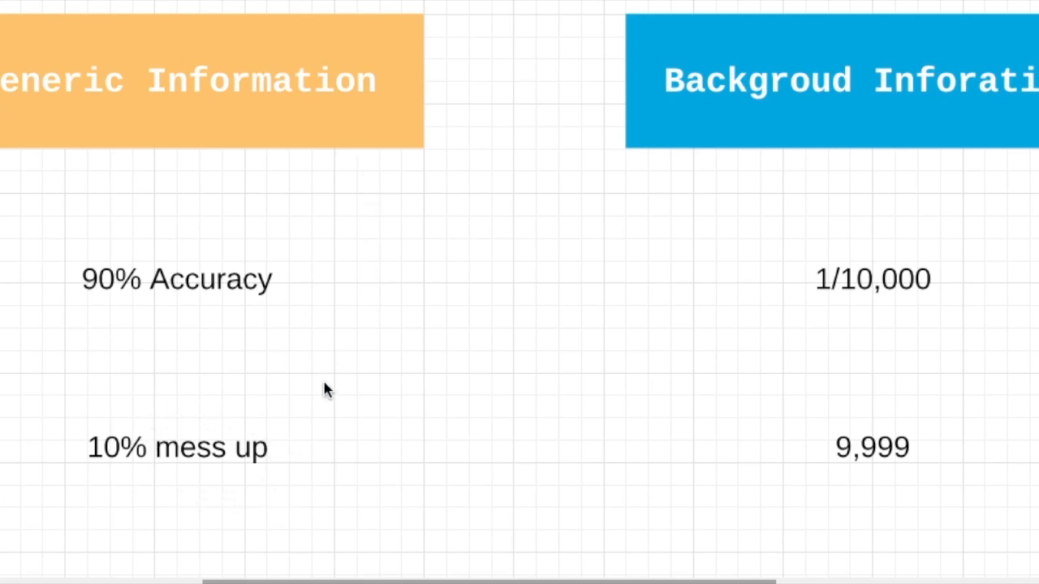
mouse_move(409, 482)
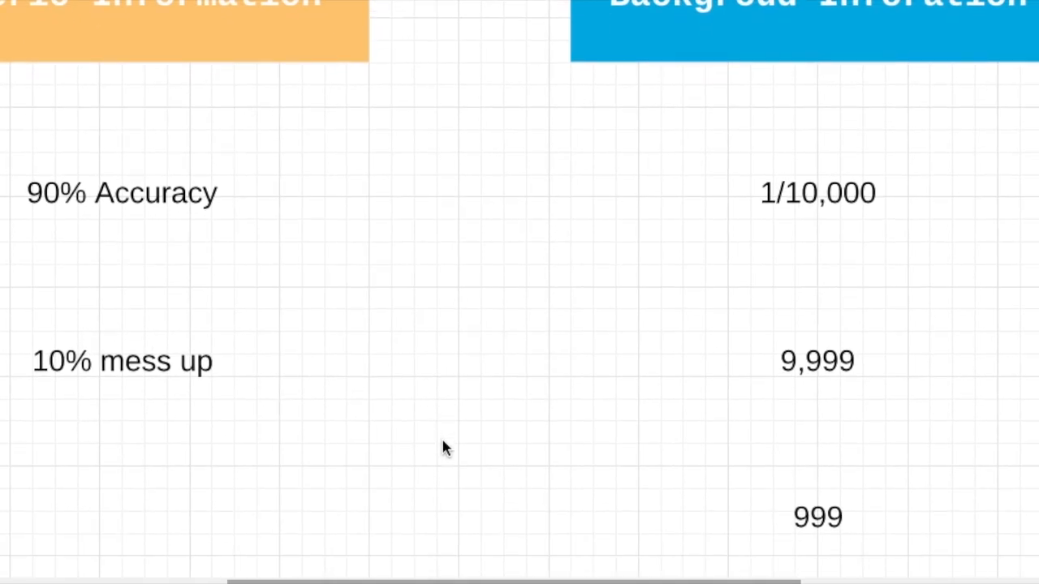
mouse_move(808, 549)
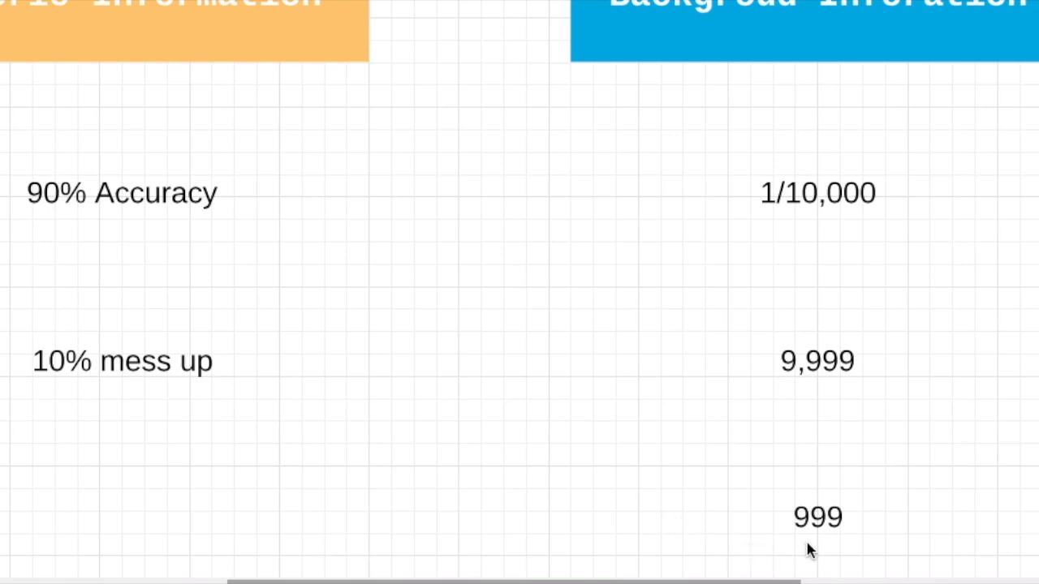
mouse_move(834, 546)
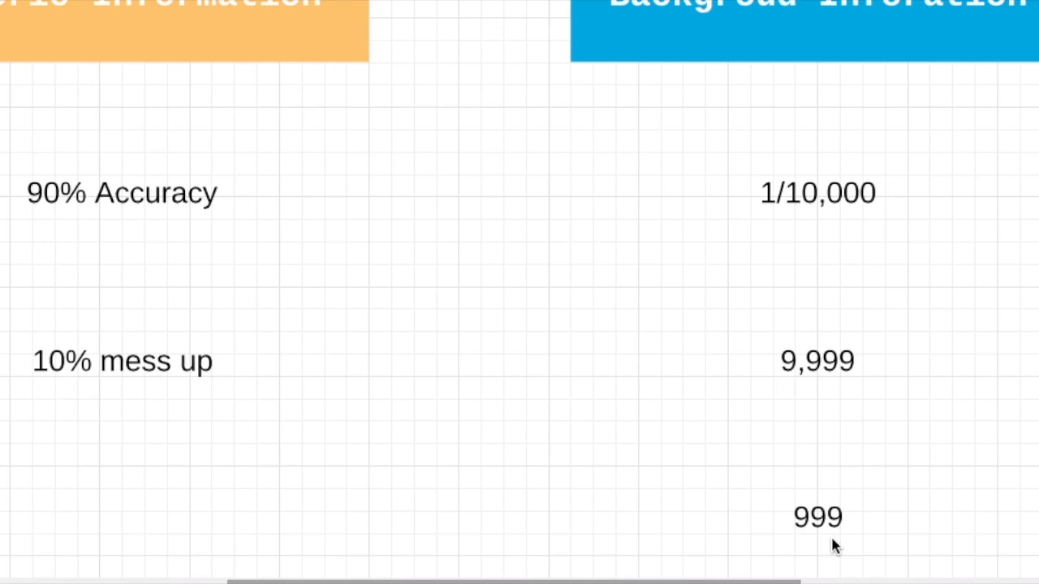
mouse_move(719, 211)
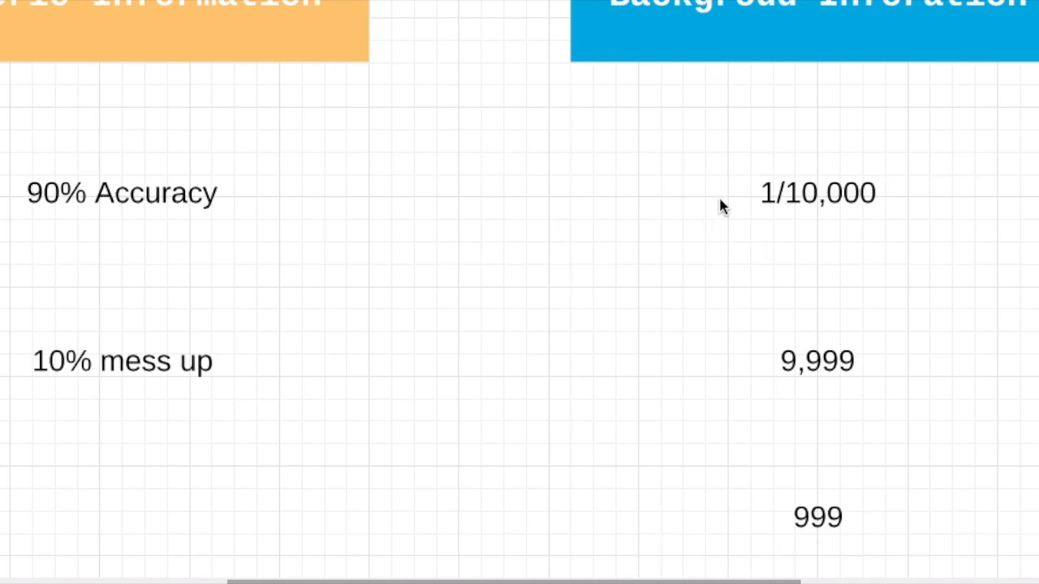